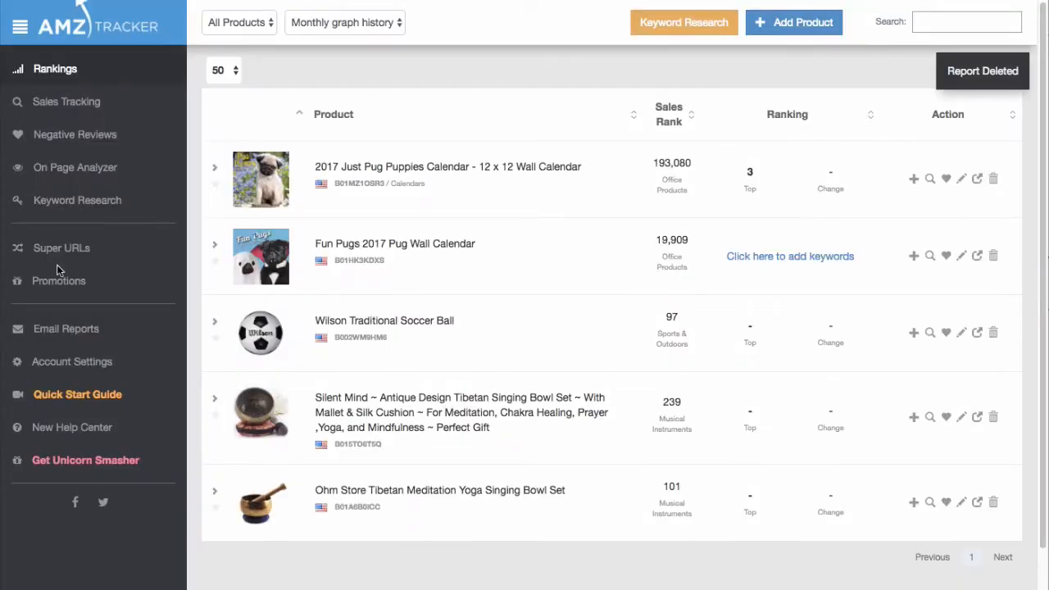
mouse_move(74, 339)
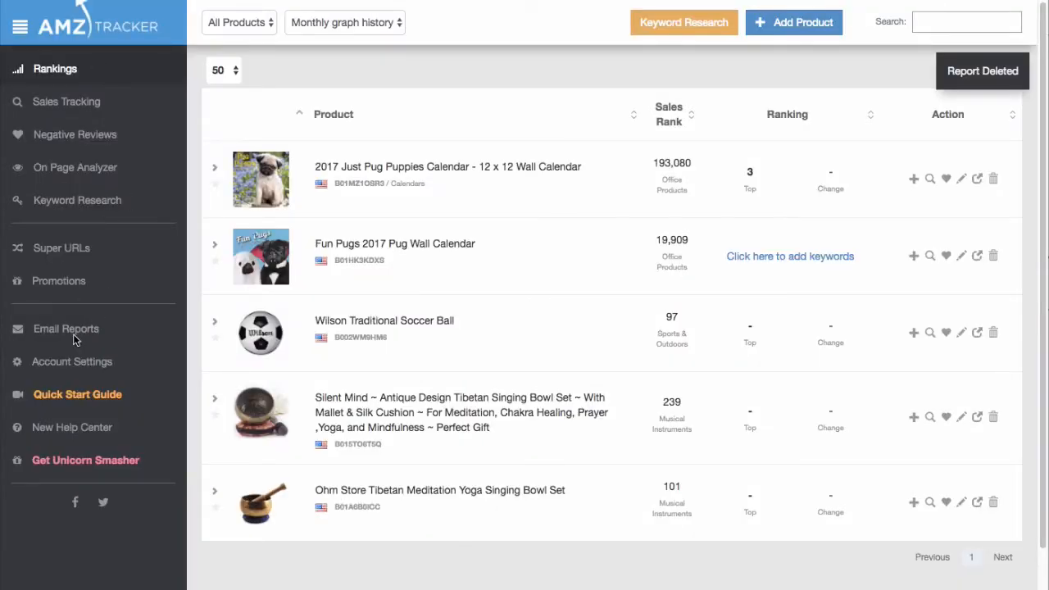
Go to the Email Reports section from the sidebar.
click(65, 327)
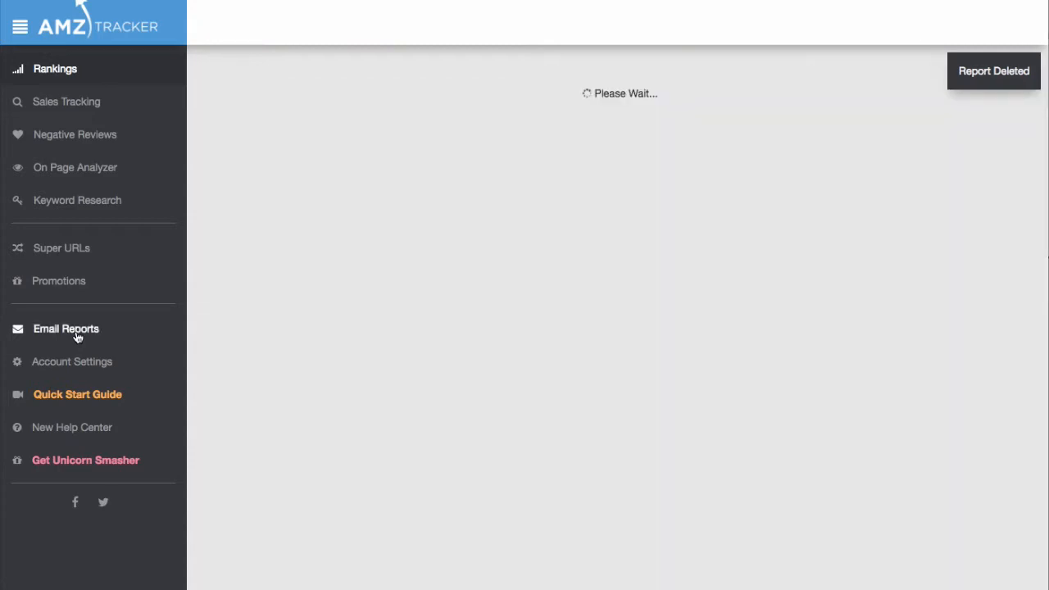
Create a new email report and name it 'AMZT report'.
click(65, 327)
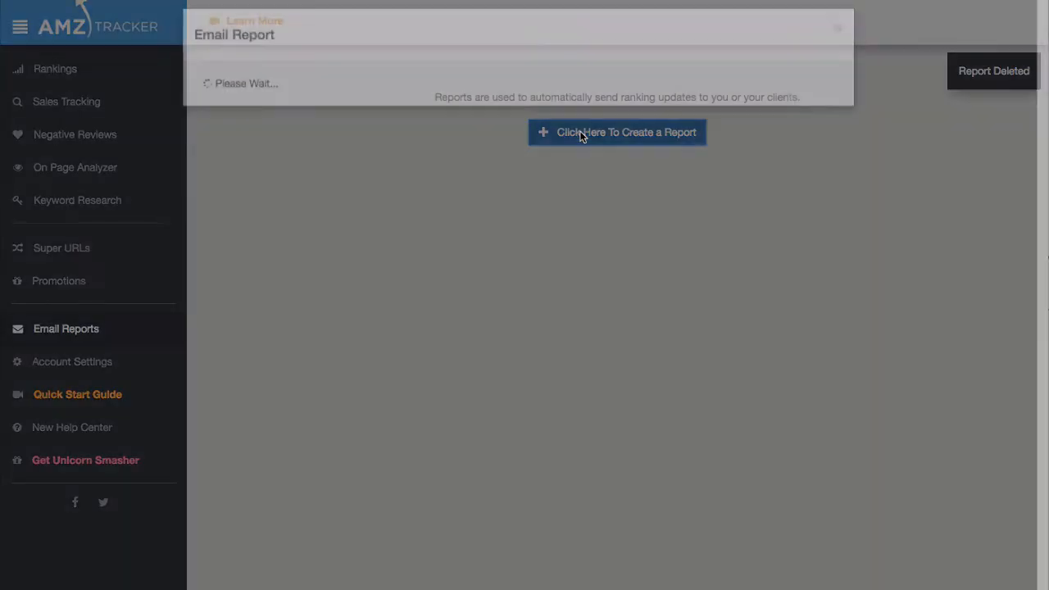
click(616, 131)
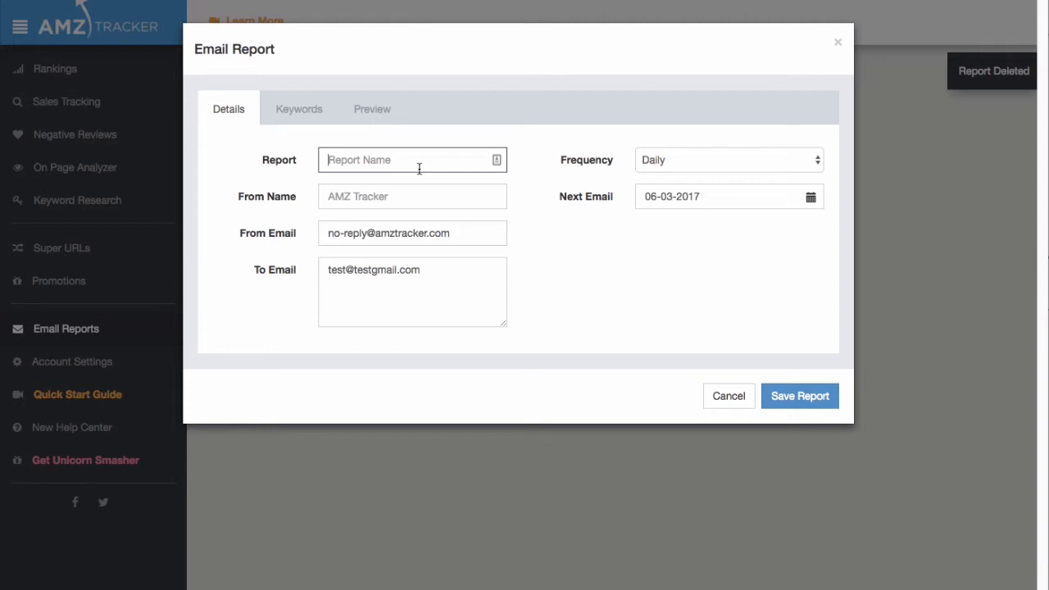
text(AM)
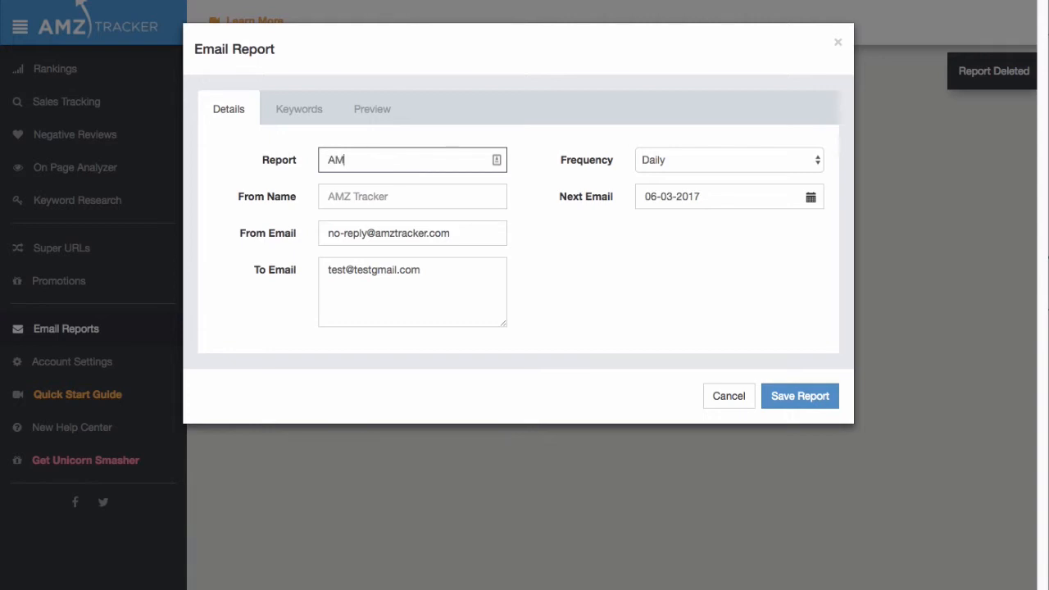
text(ZT report)
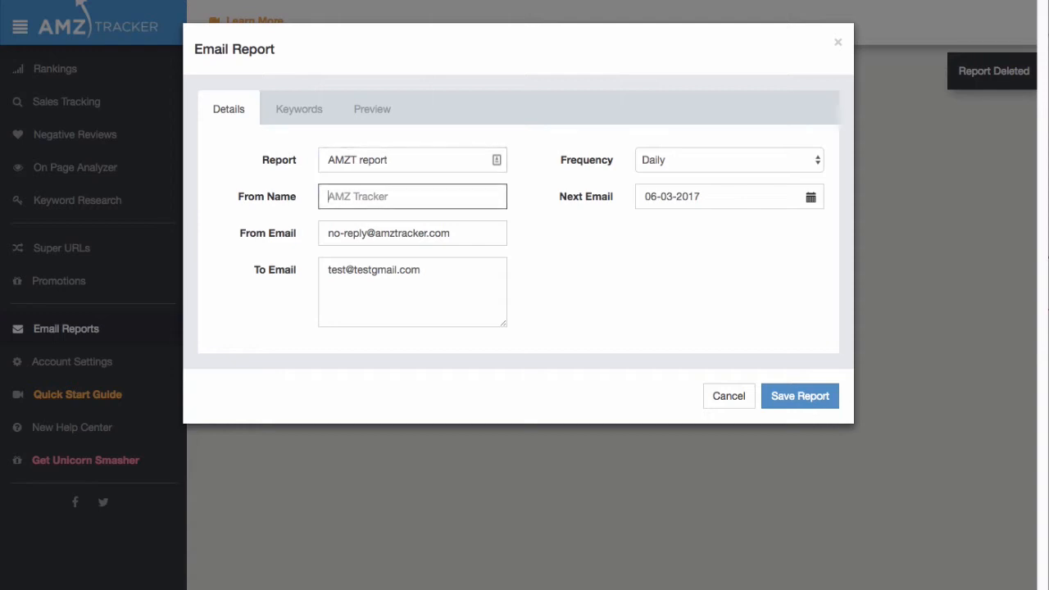
text(AMZ Tra)
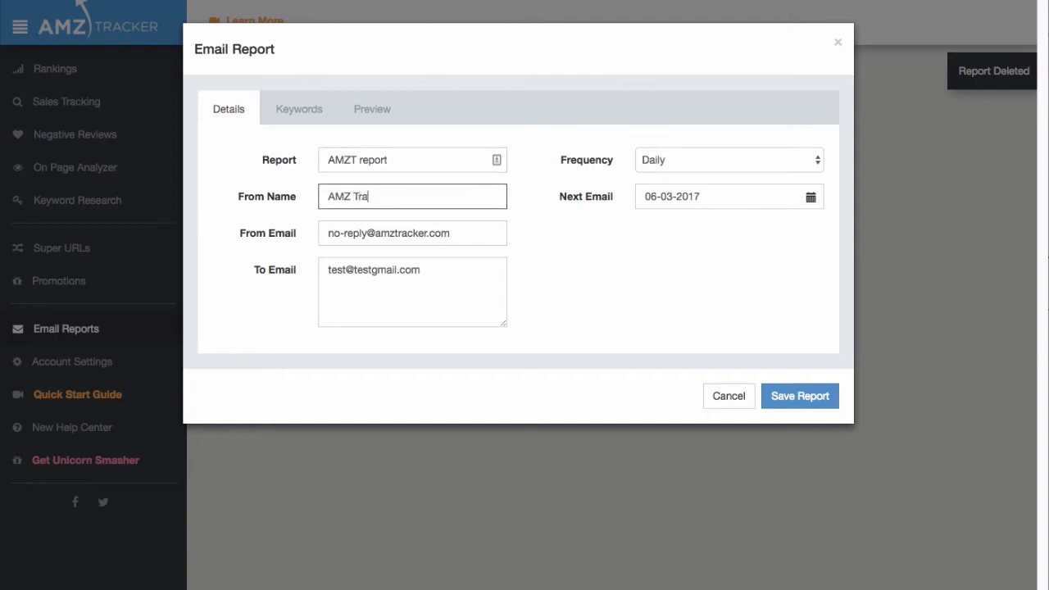
triple_click(413, 232)
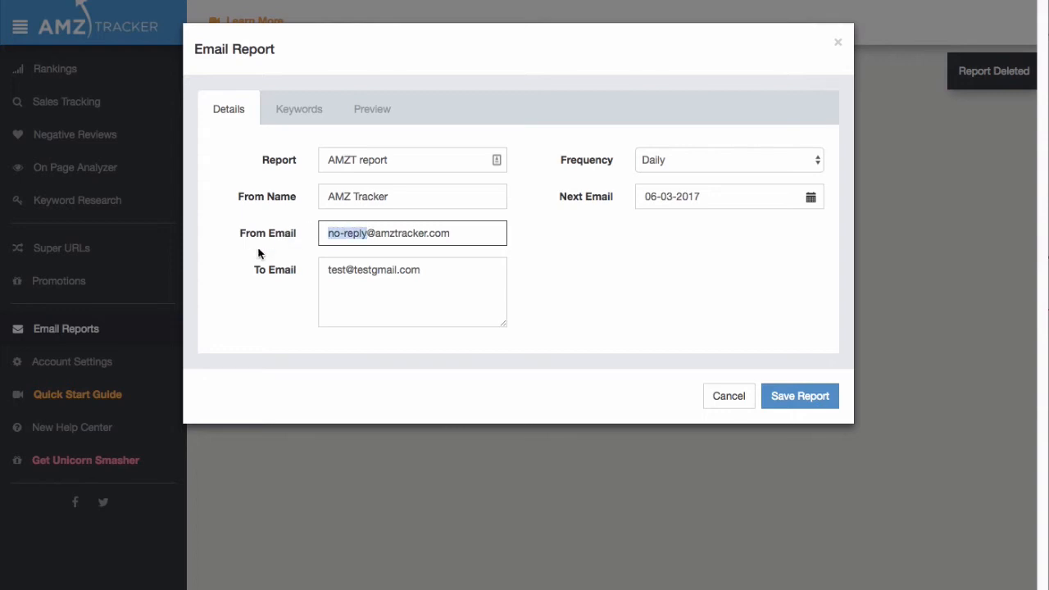
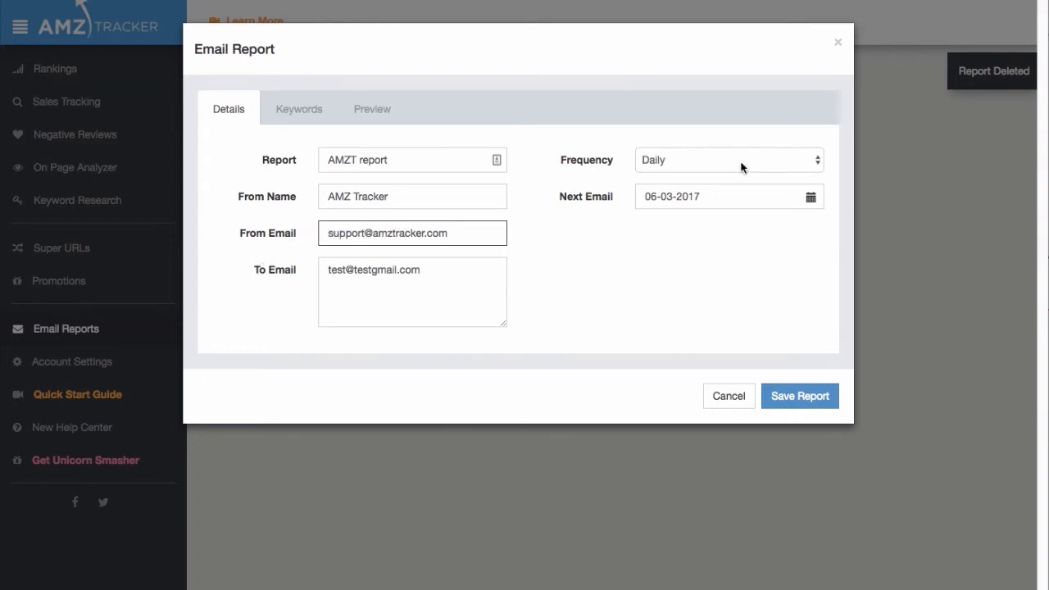
click(728, 161)
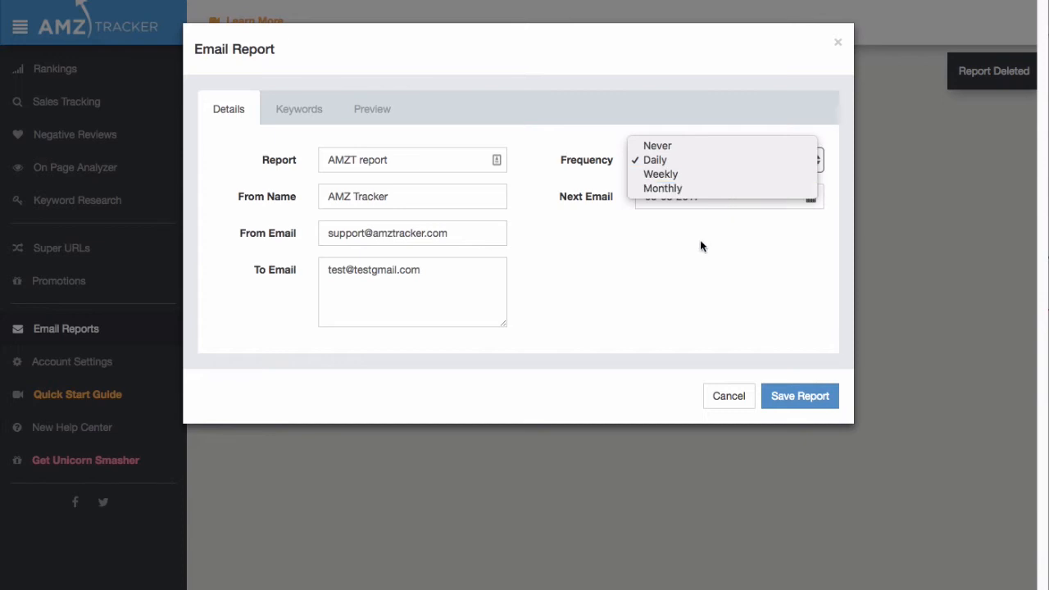
click(654, 159)
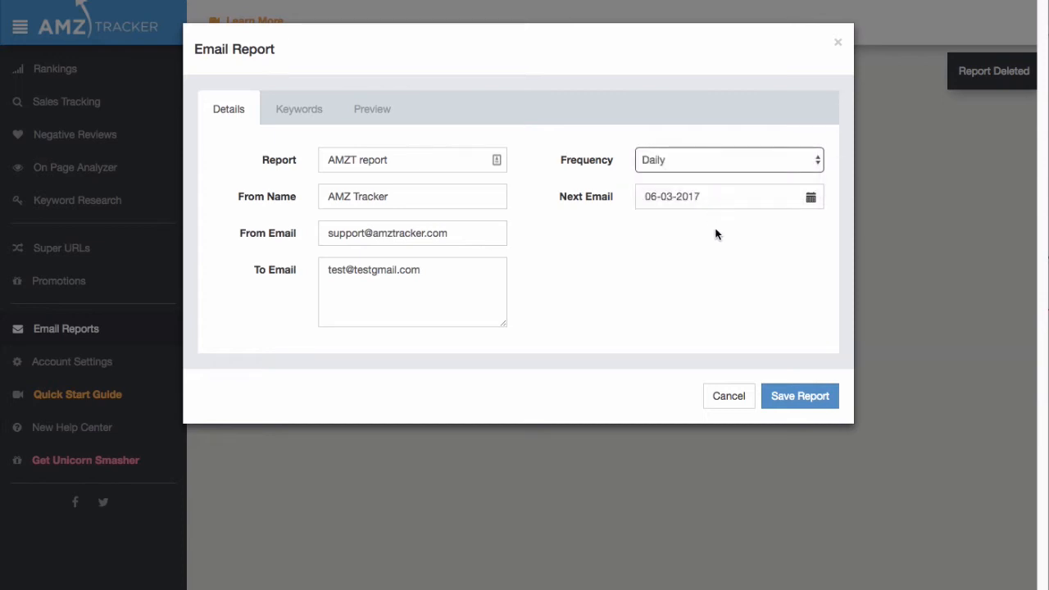
Include all three Wilson Traditional Soccer Ball keywords and return to the report view.
click(298, 108)
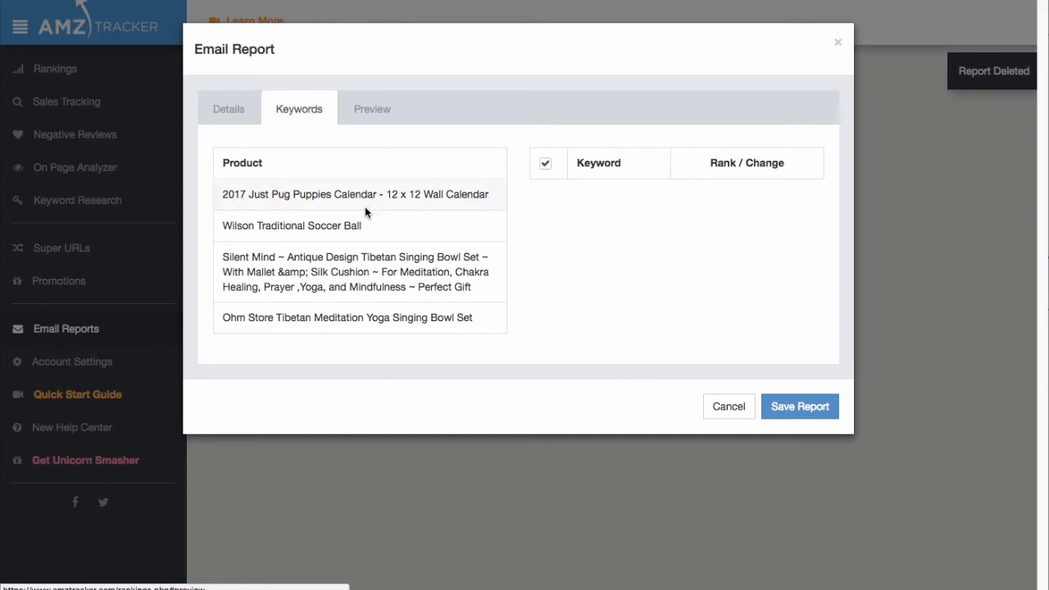
click(292, 226)
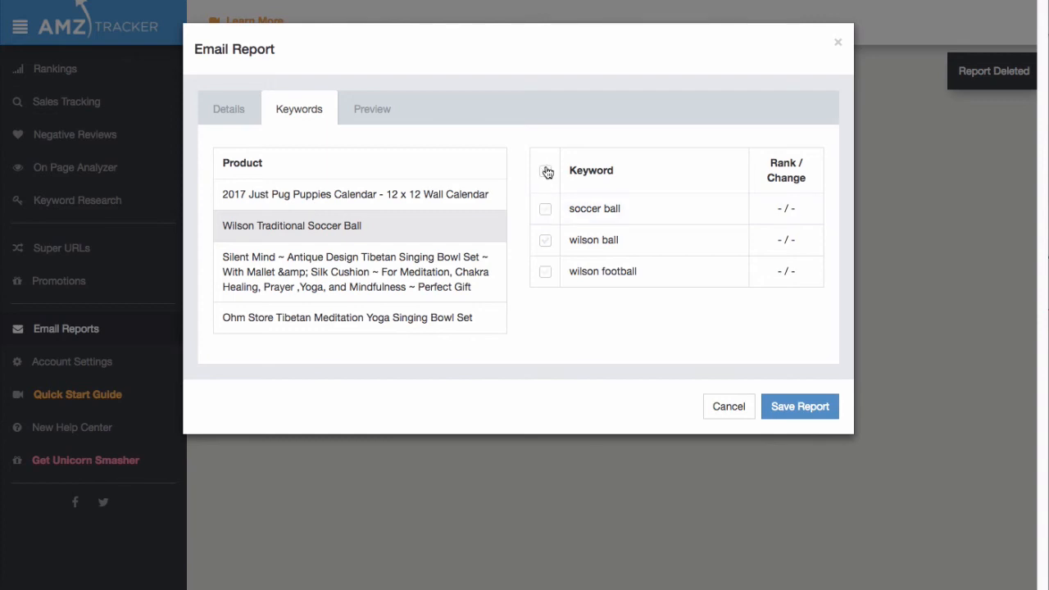
click(543, 170)
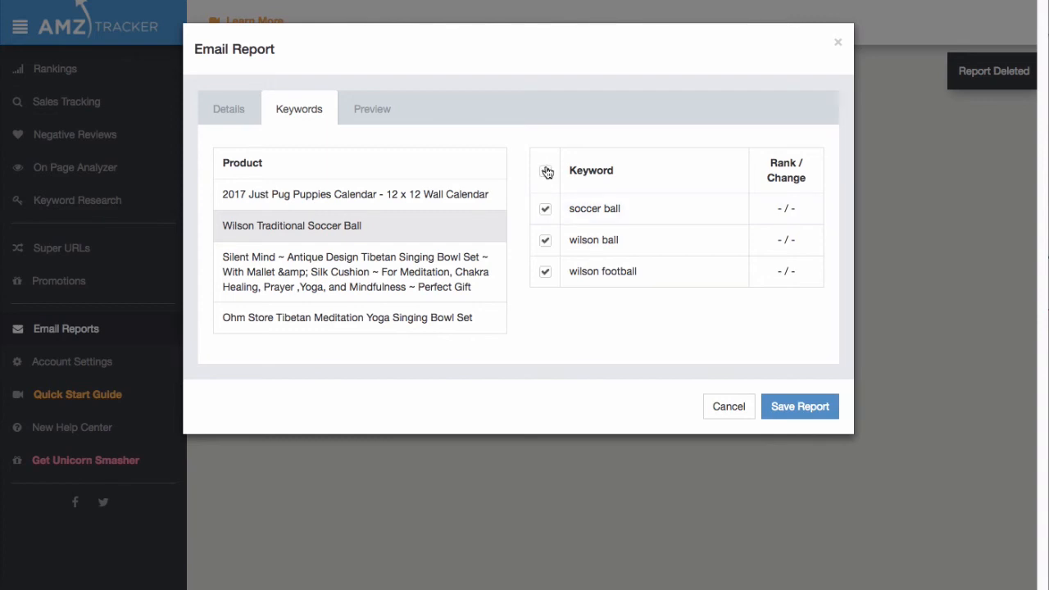
click(372, 108)
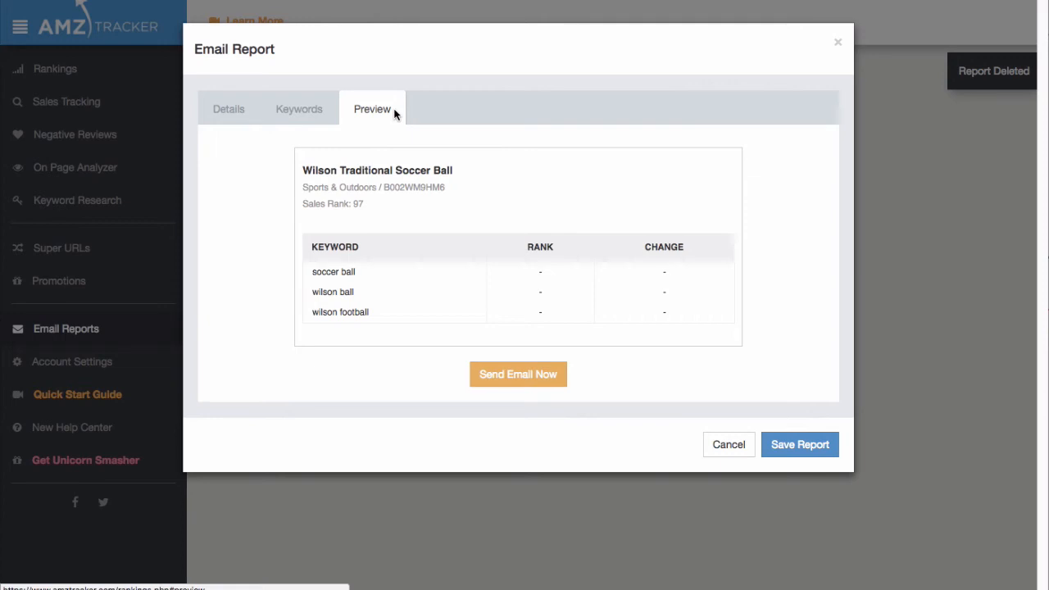
mouse_move(377, 124)
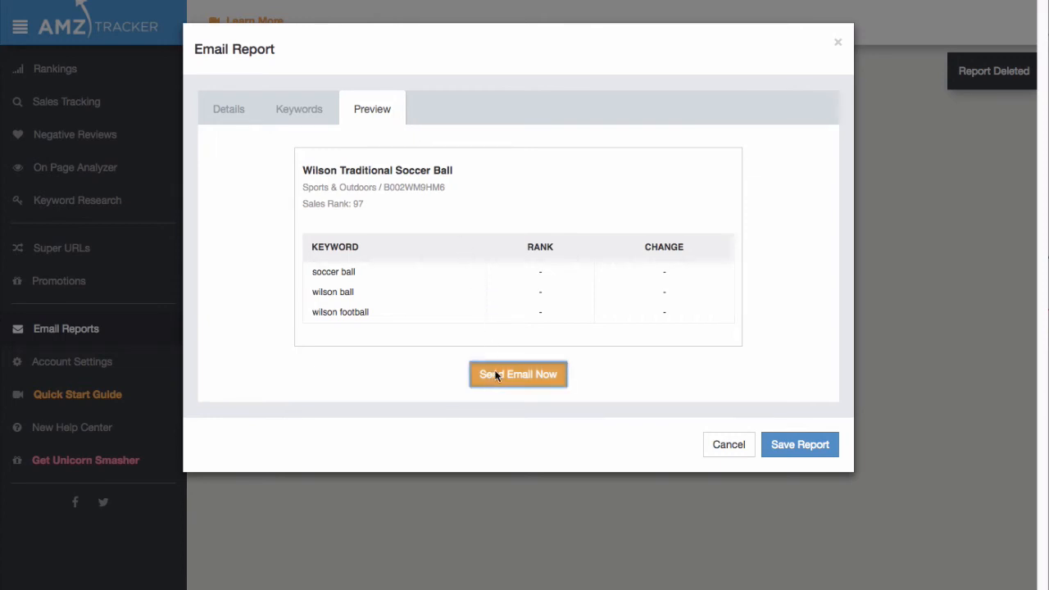
Send a test email of the Wilson soccer ball report now.
click(518, 374)
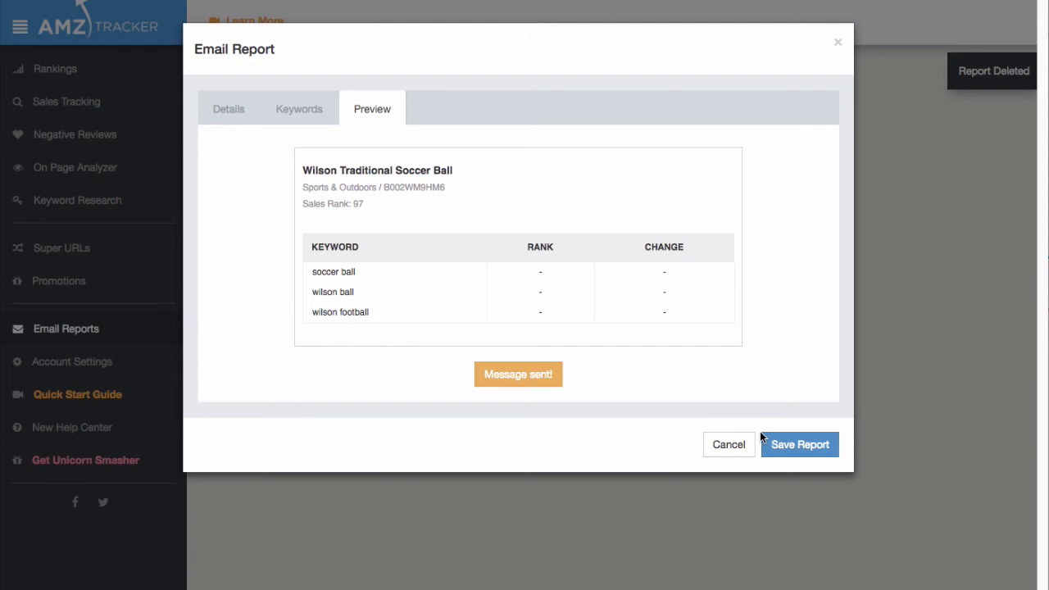
Save the AMZT report, closing the report dialog.
click(799, 444)
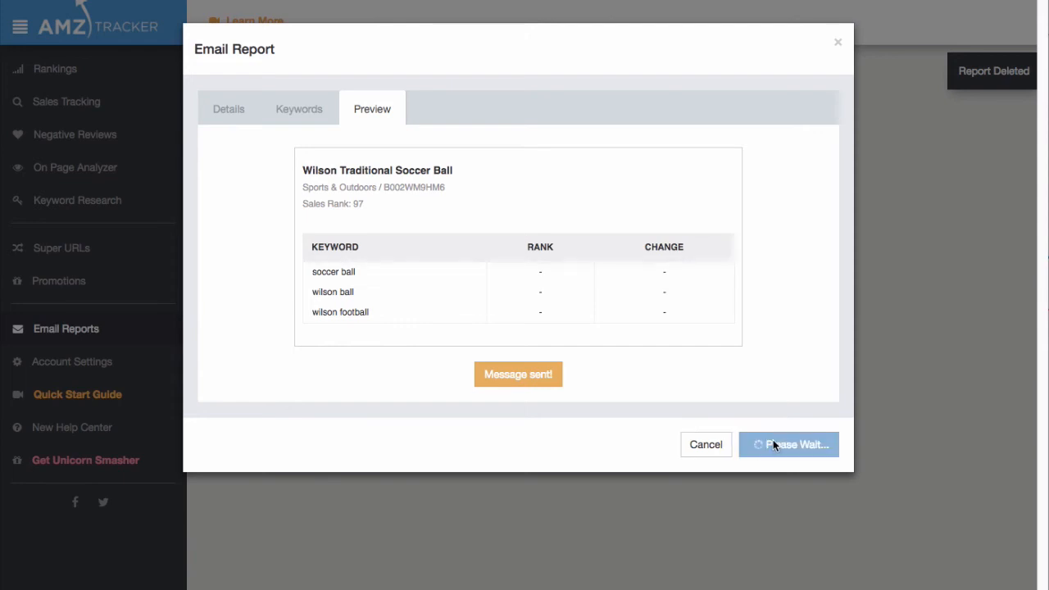
click(788, 444)
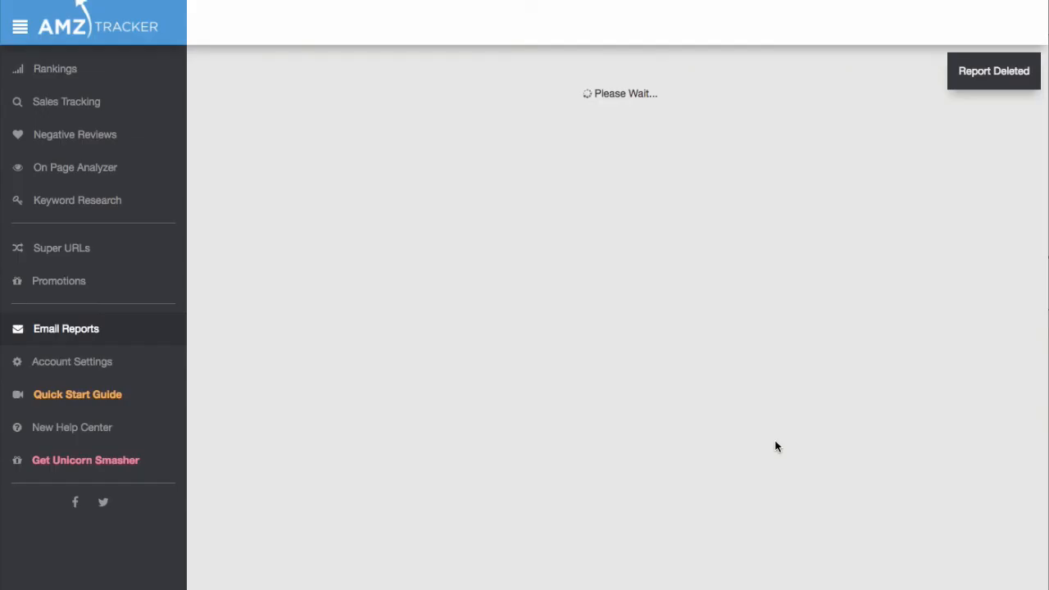